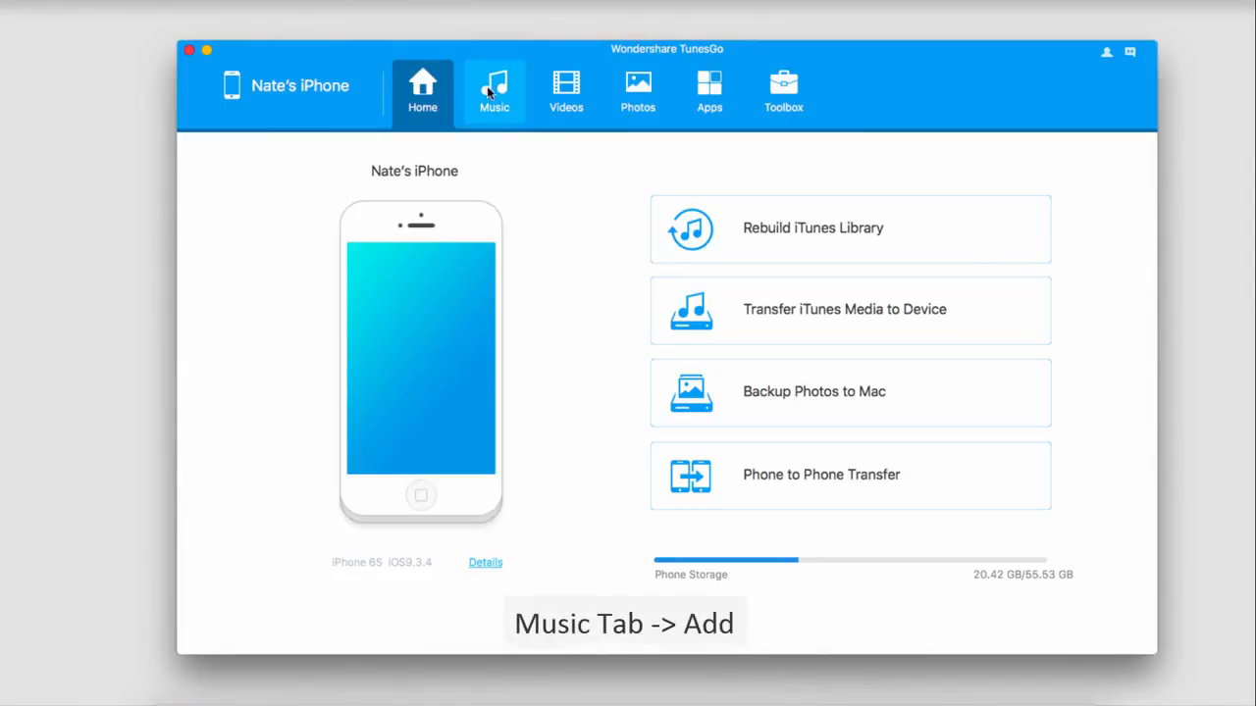
Show the connected iPhone's song list with artists, albums and dates added.
click(494, 88)
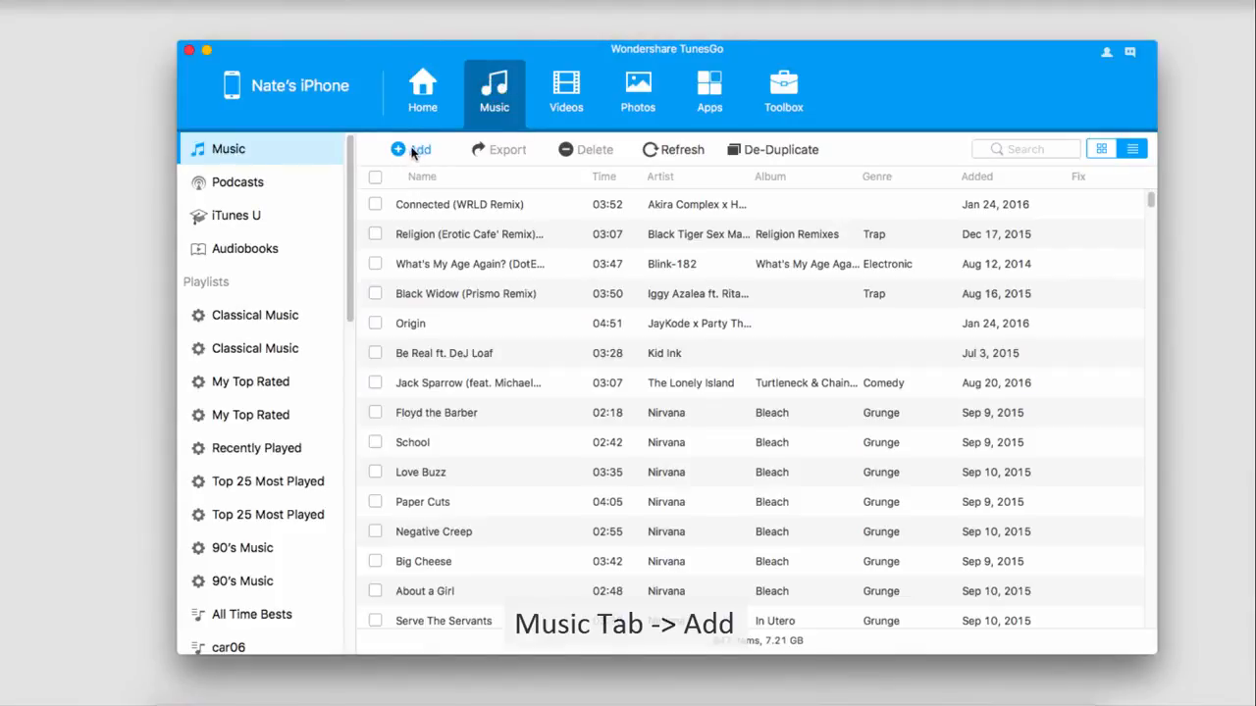
Import Ali Slideshow.MP3 and another MP3 from the Convert folder into the iPhone library.
click(412, 149)
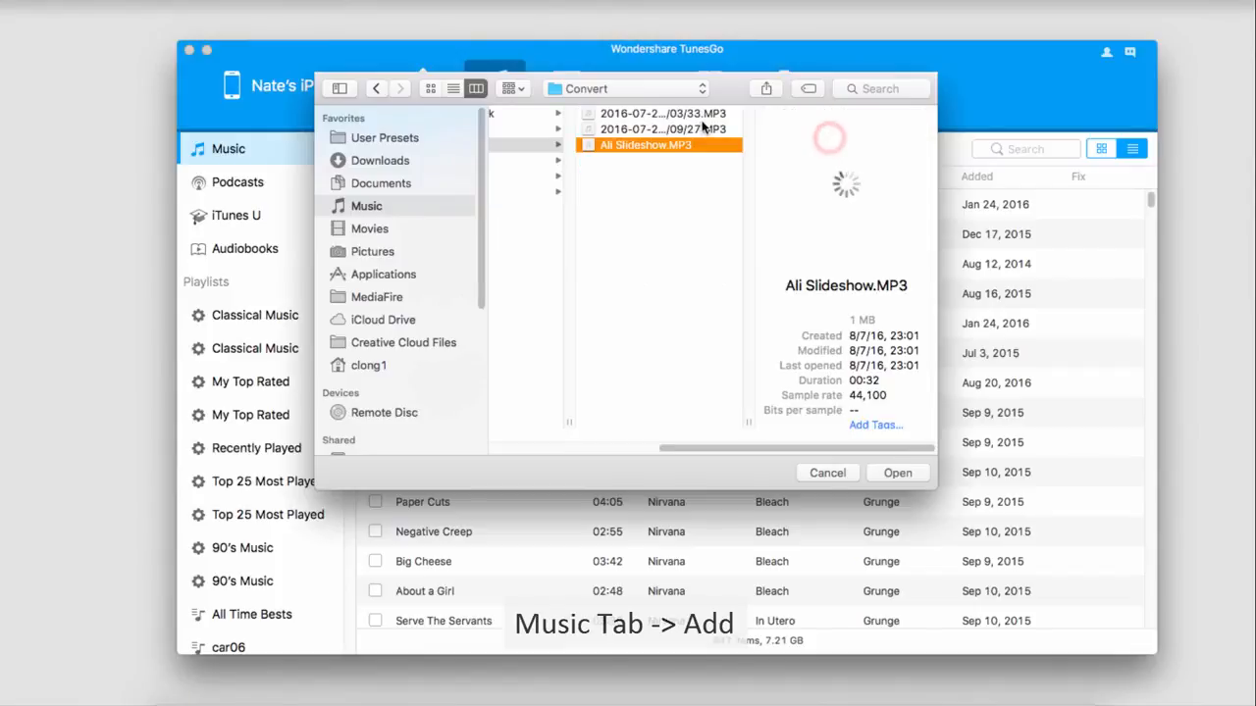
click(662, 129)
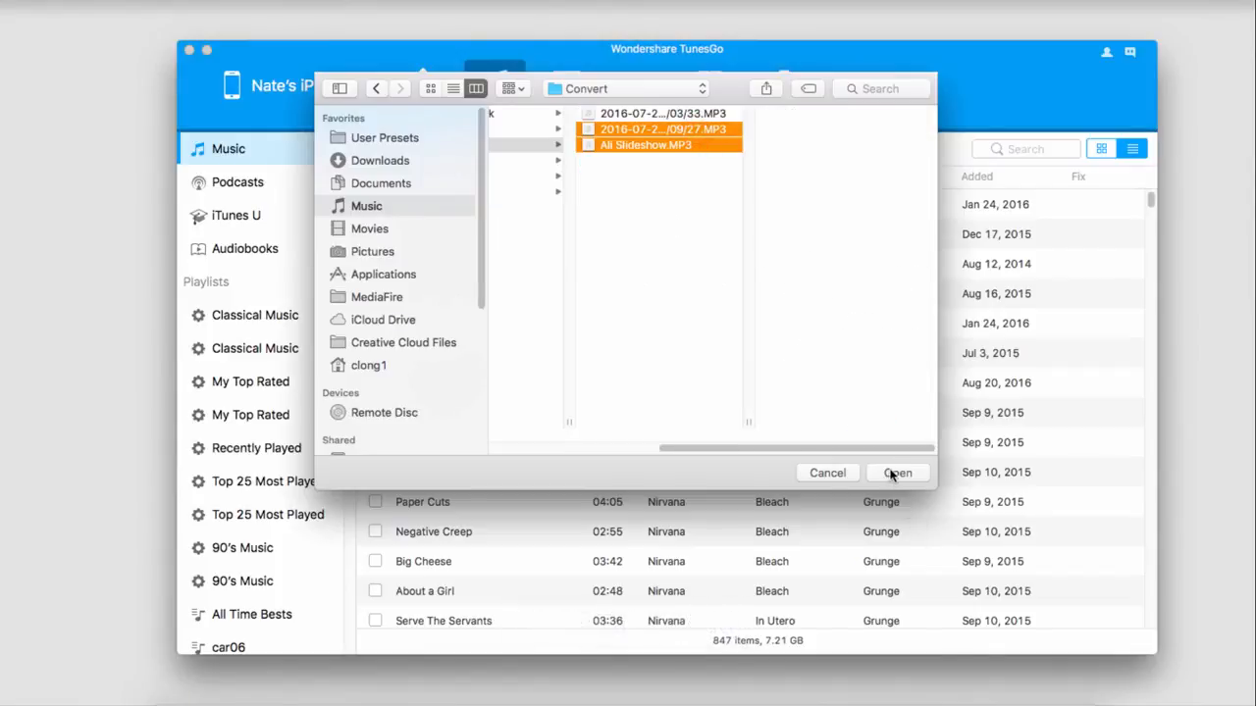
click(897, 473)
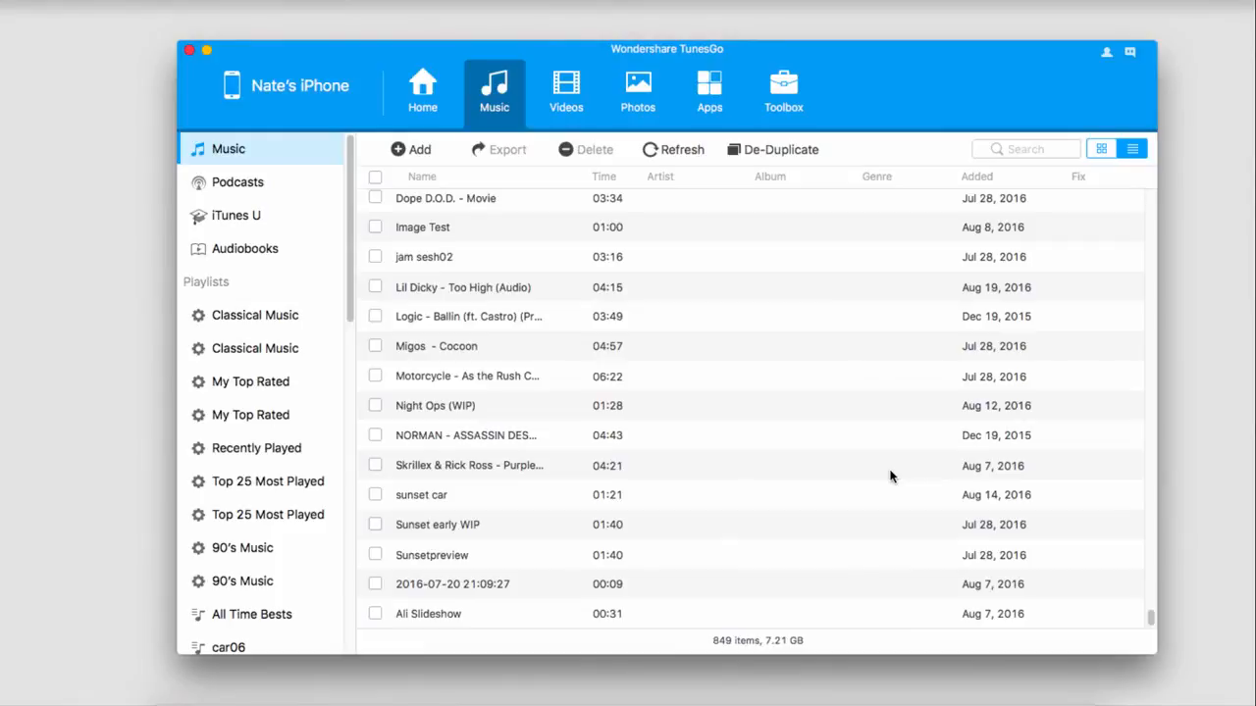
mouse_move(949, 94)
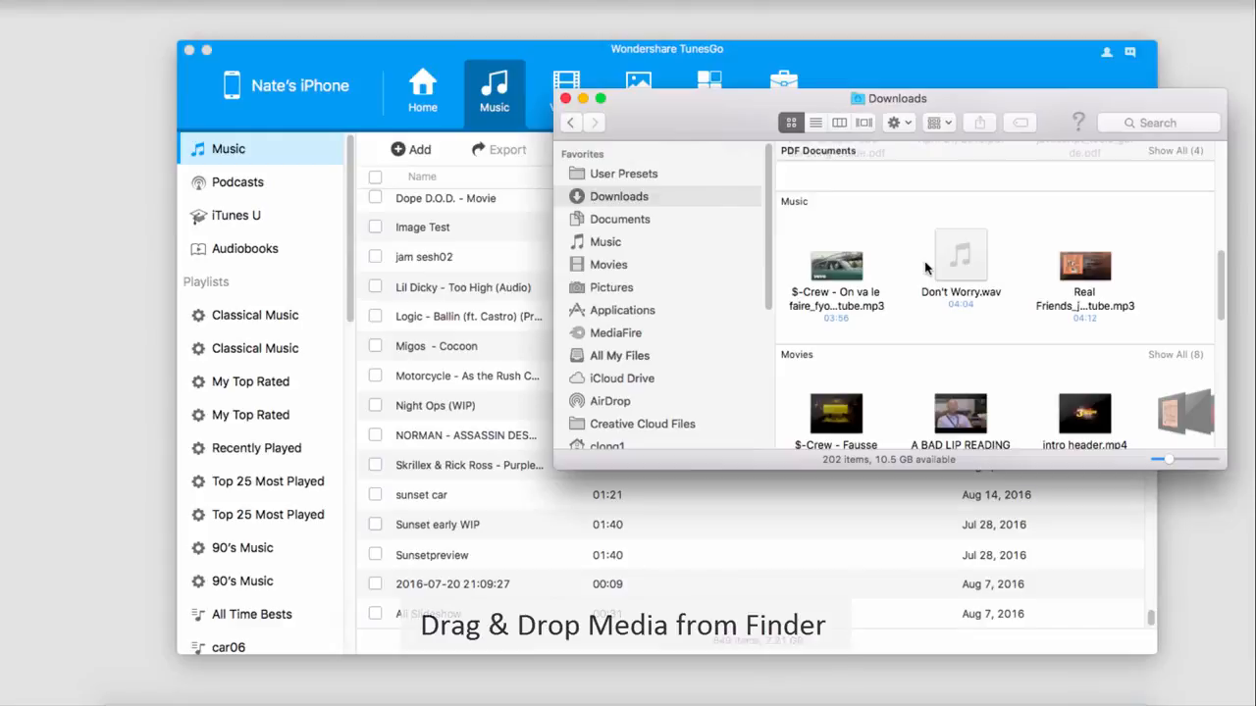
mouse_move(782, 265)
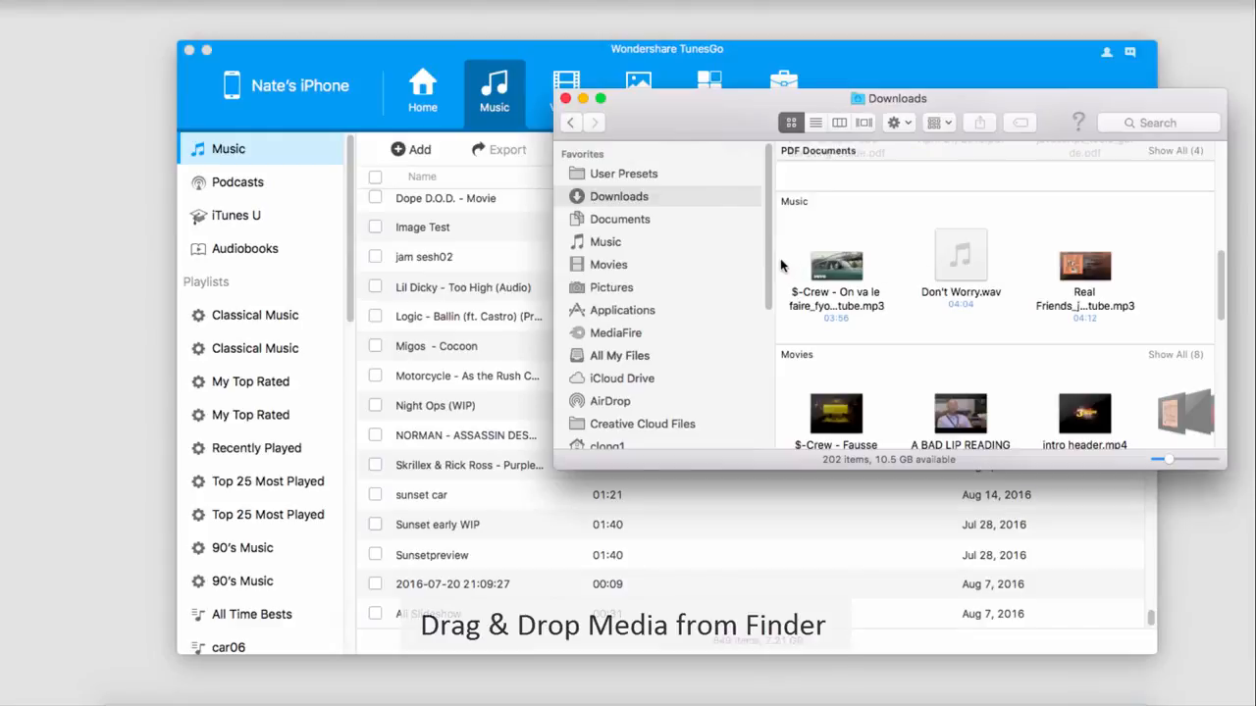
mouse_move(785, 253)
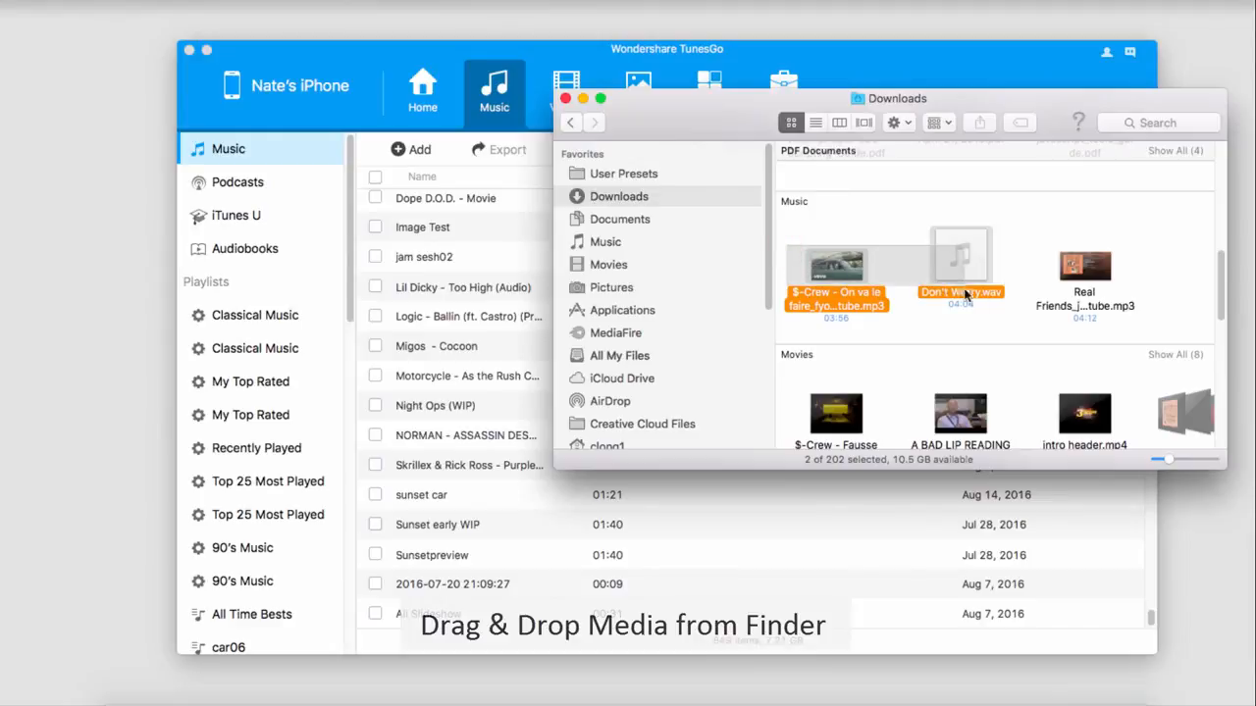
Drag "Don't Worry" and "$-Crew - On va le faire" from Downloads into the iPhone library.
drag(883, 274, 648, 314)
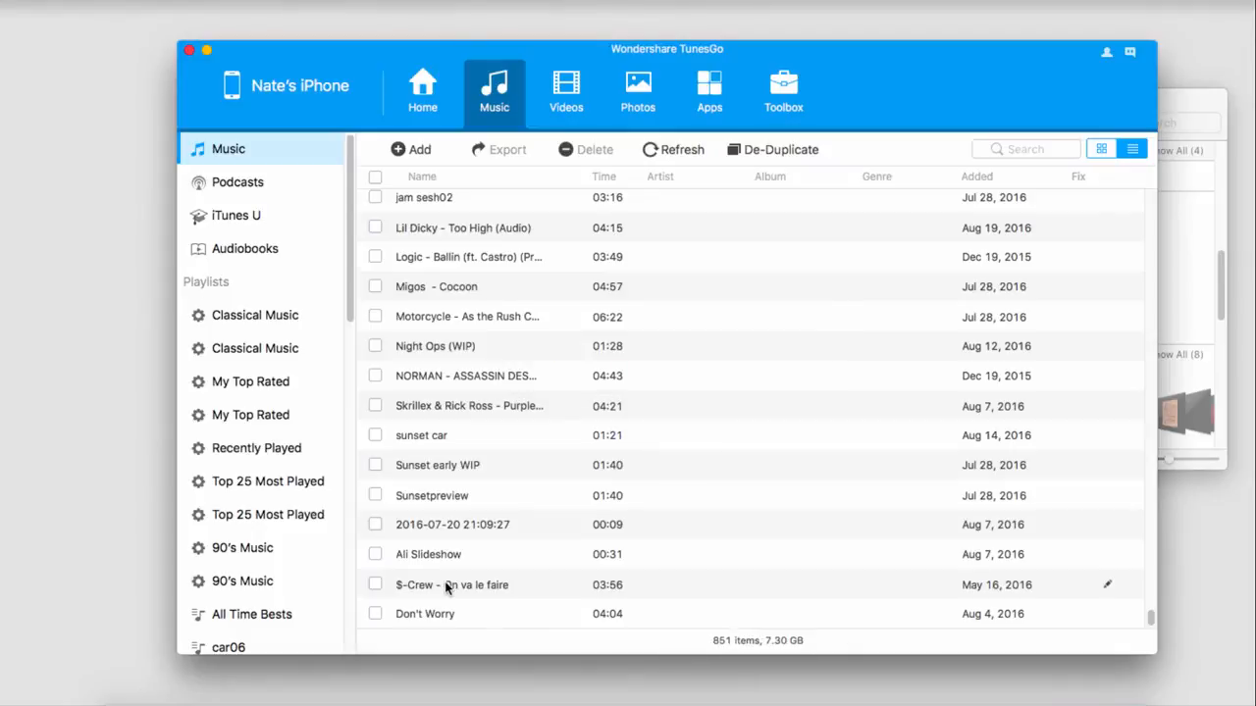
mouse_move(1180, 108)
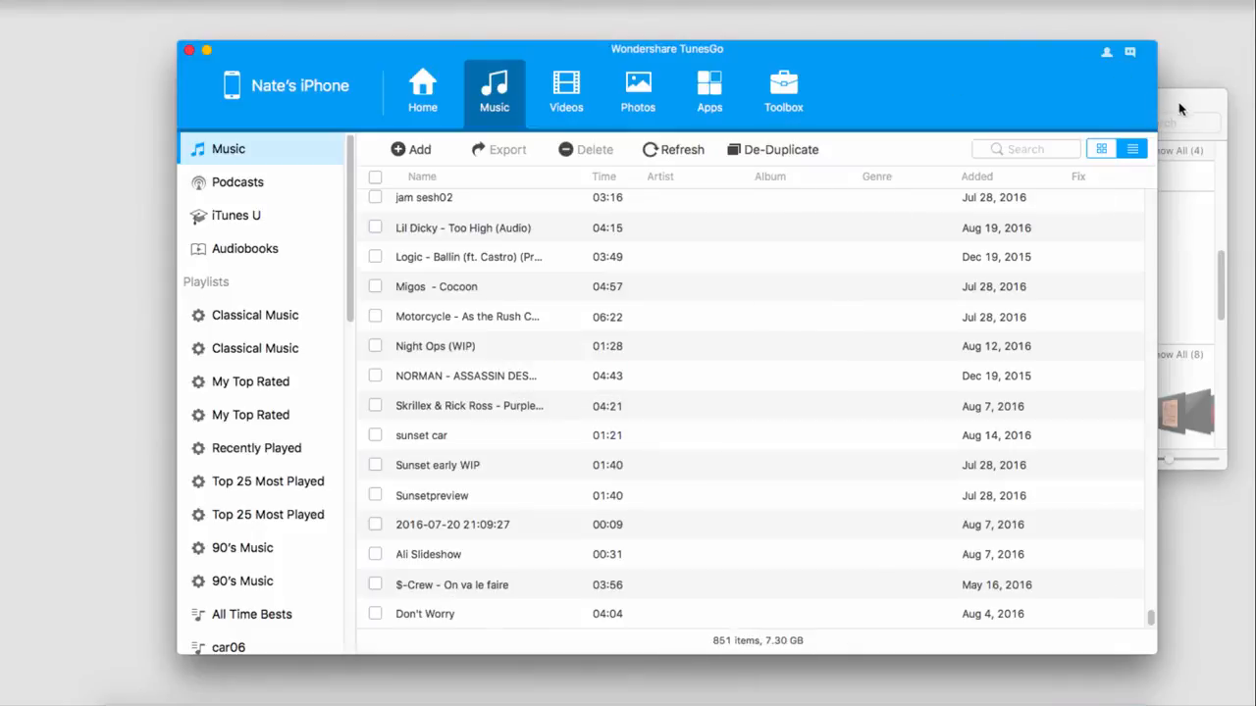